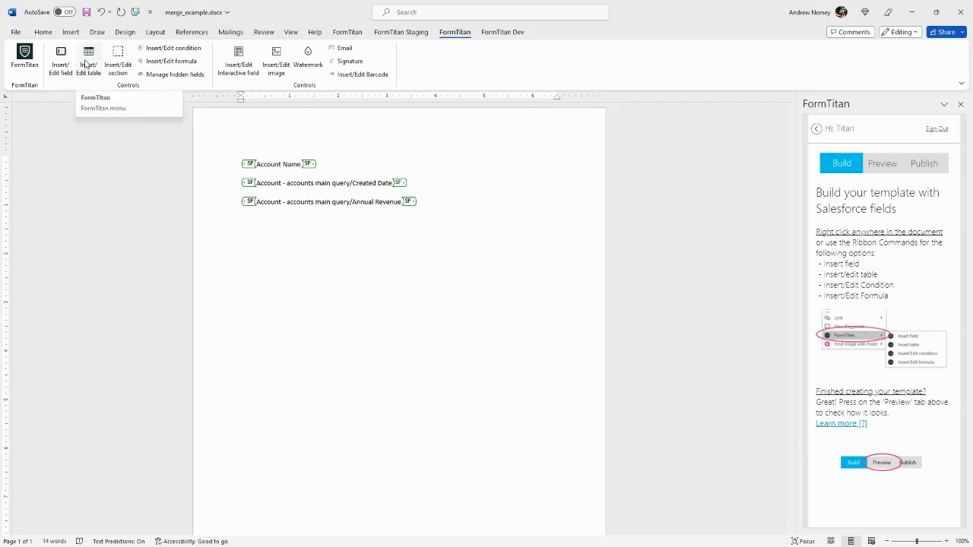
Step: Bring up FormTitan's Insert Table dialog from the ribbon, with Object as the table type
click(242, 231)
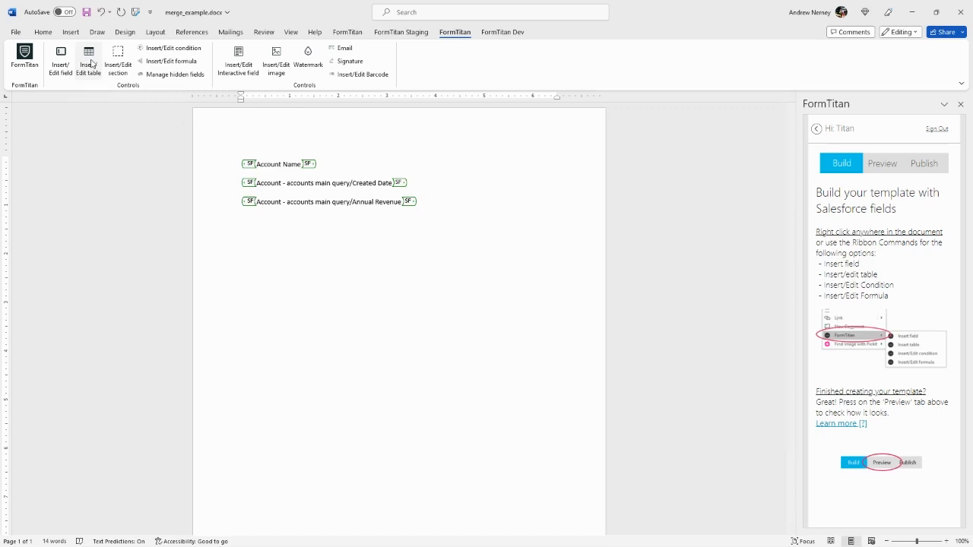
click(88, 61)
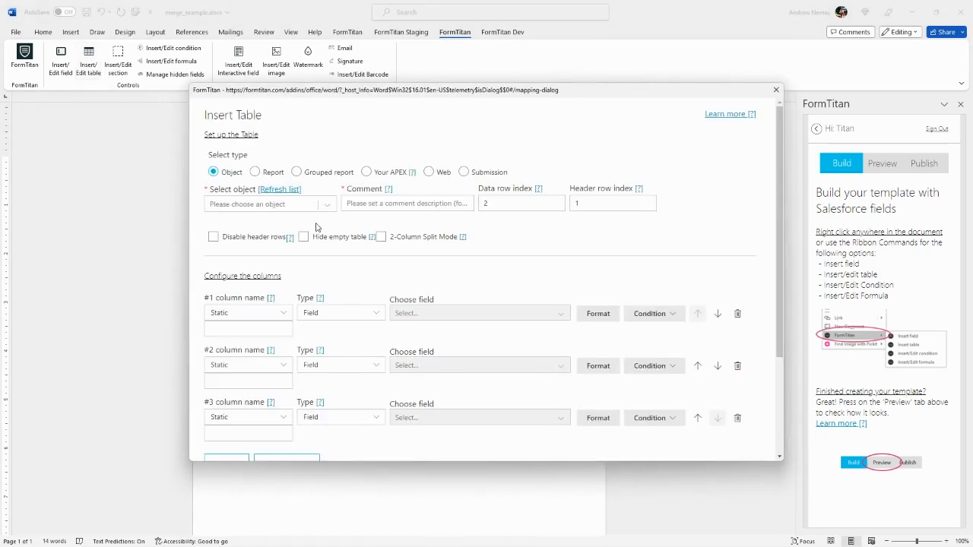
mouse_move(322, 228)
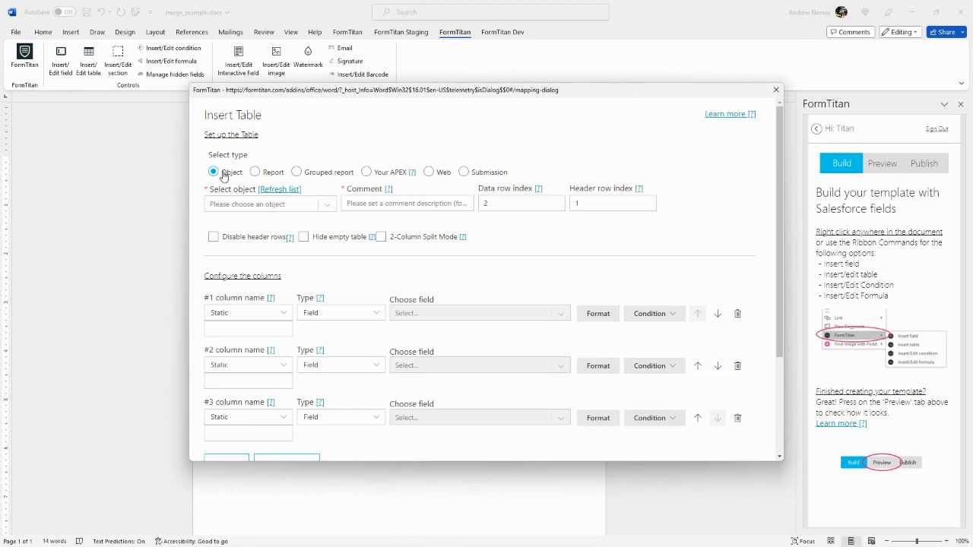
mouse_move(296, 182)
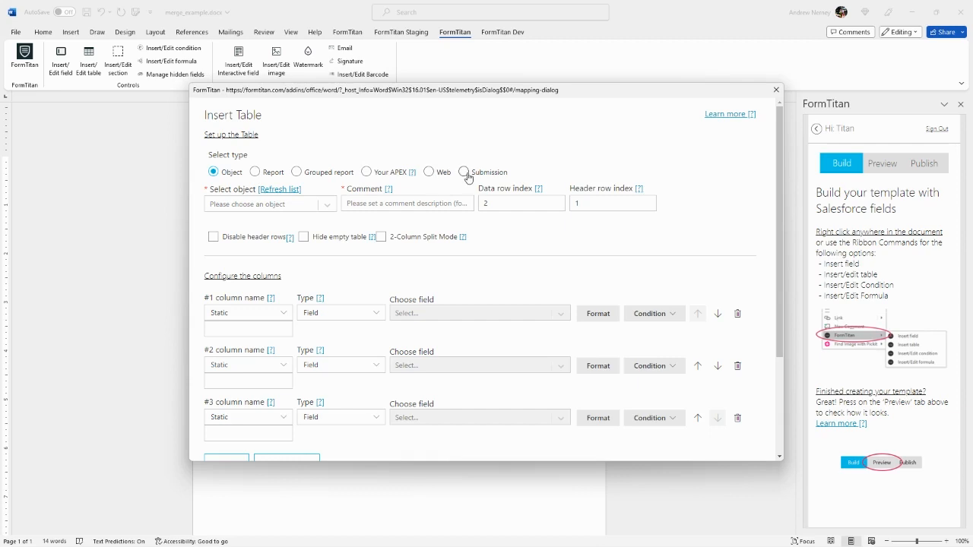
mouse_move(368, 171)
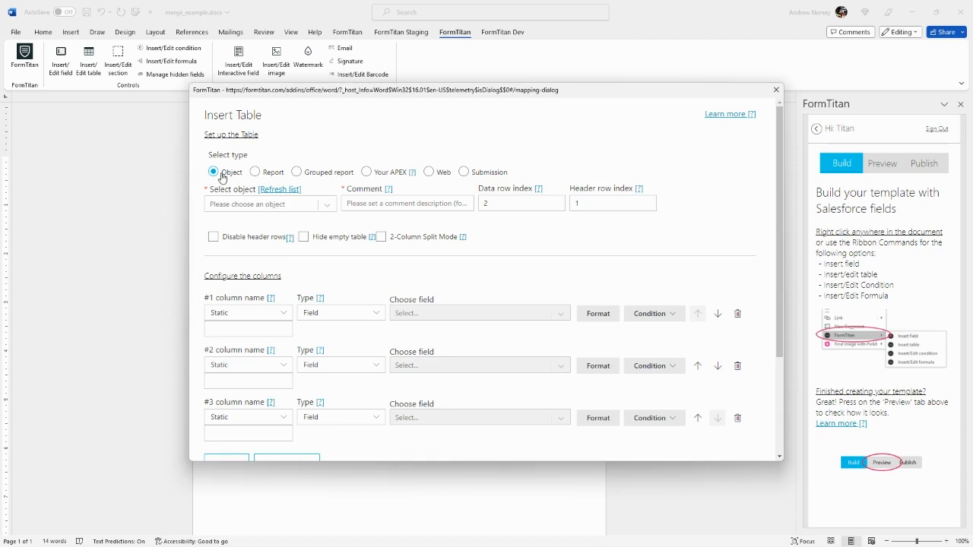
Step: Choose the Contact object as the table source and enter the comment 'contact query'
click(271, 204)
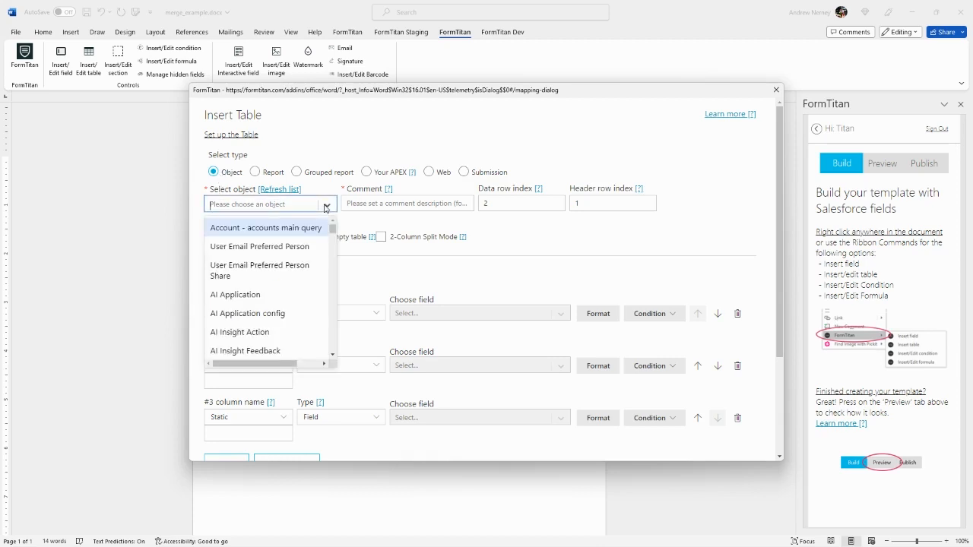
text(contact)
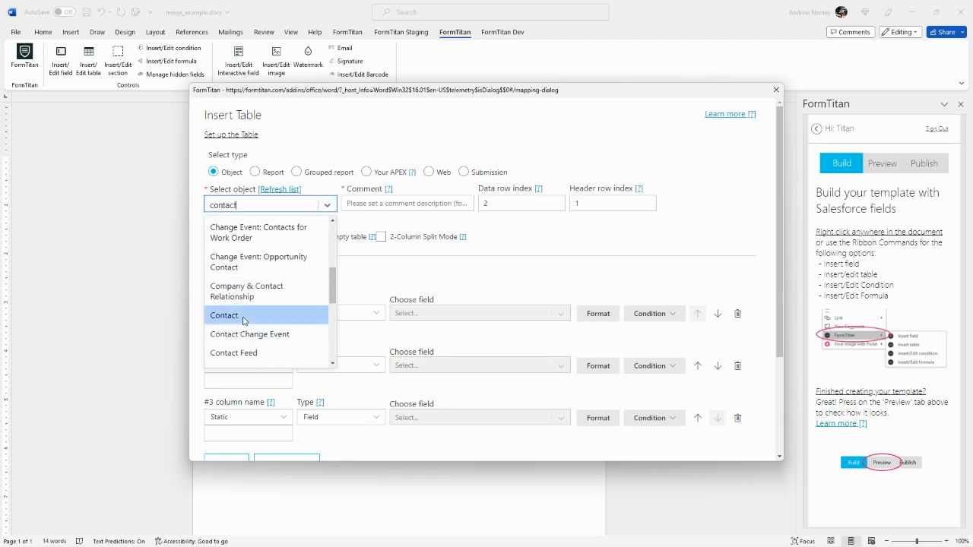
click(224, 314)
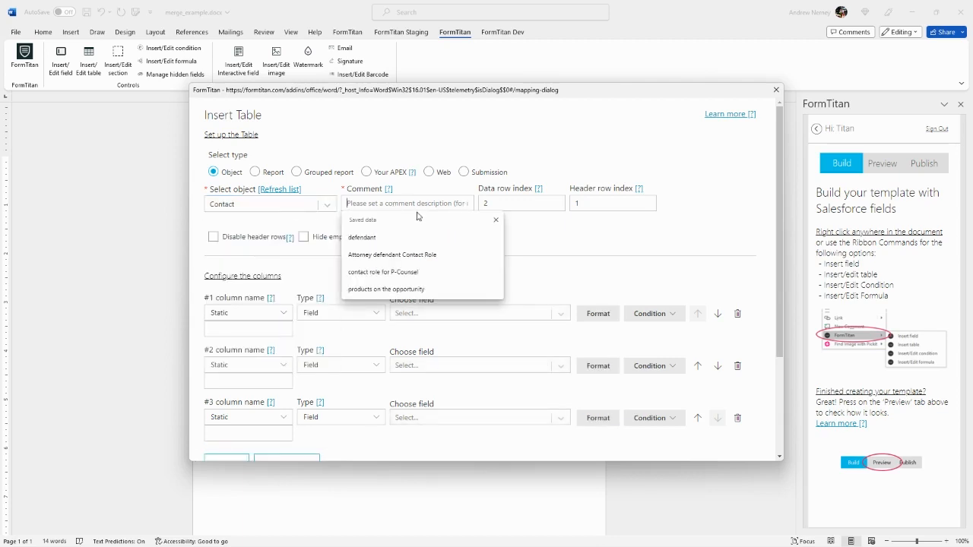
text(contact query)
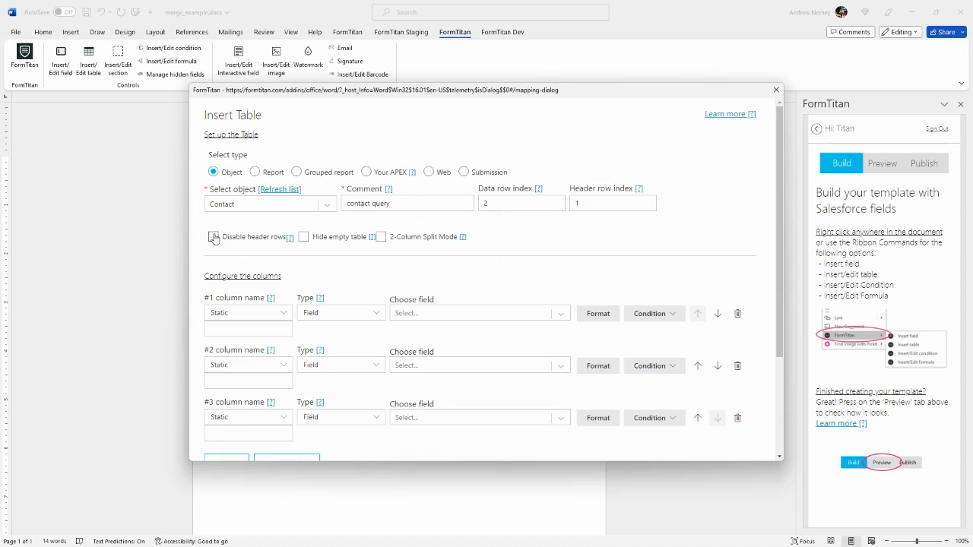
click(213, 237)
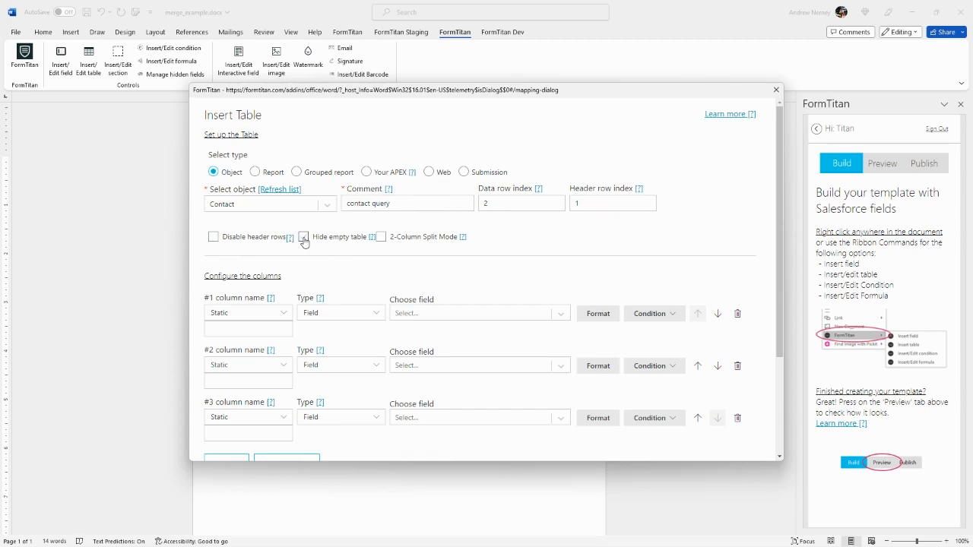
click(304, 237)
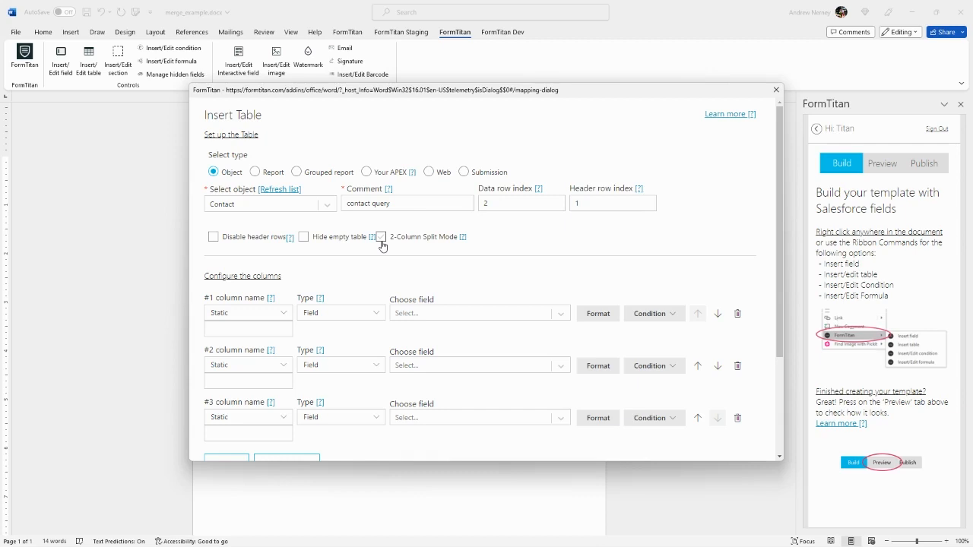
Step: Map the columns to First Name, Last Name and Email, then add a fourth column set to Birthdate
scroll(down, 3)
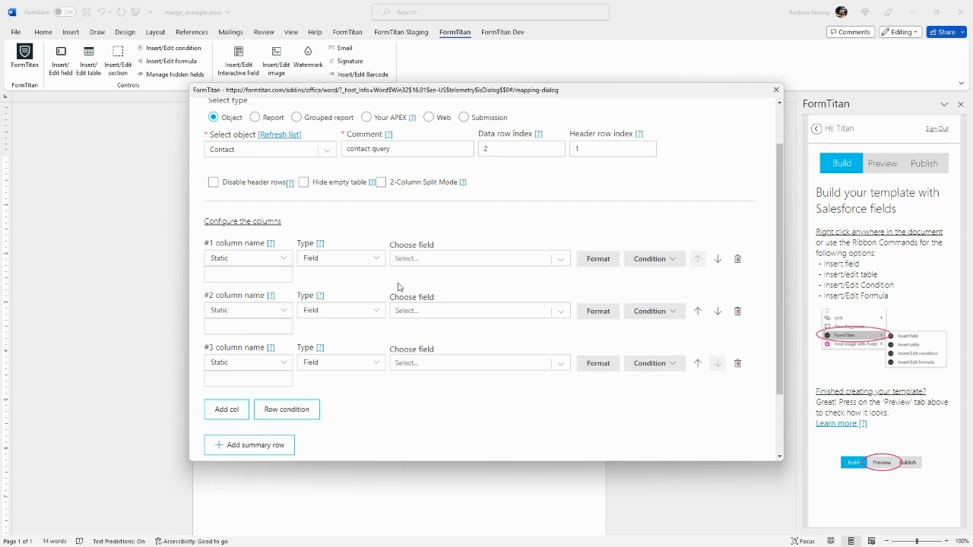
click(479, 259)
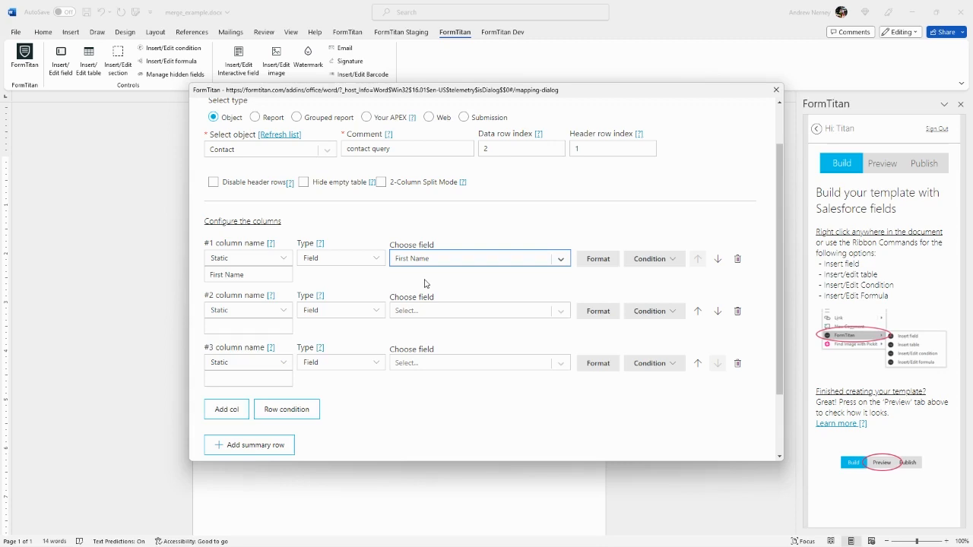
text(last n)
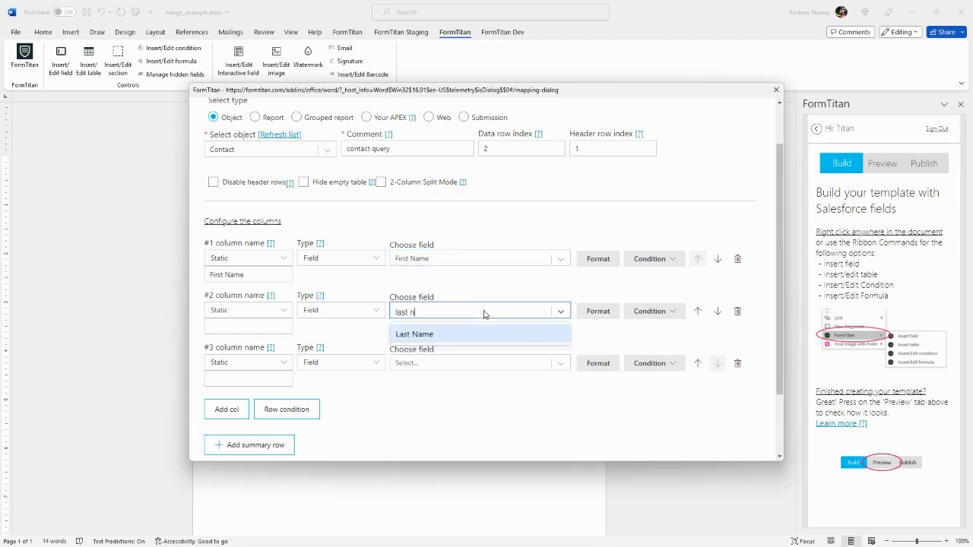
click(479, 362)
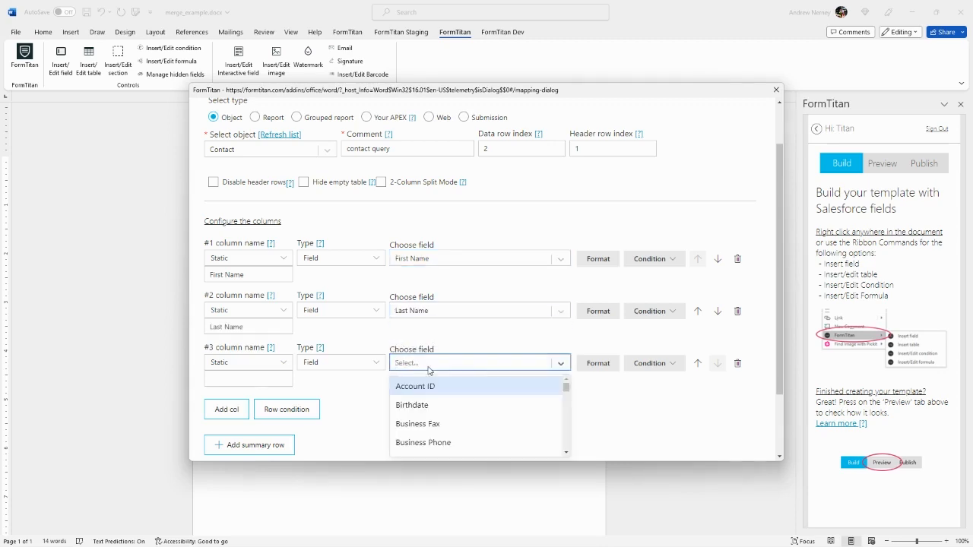
text(ema)
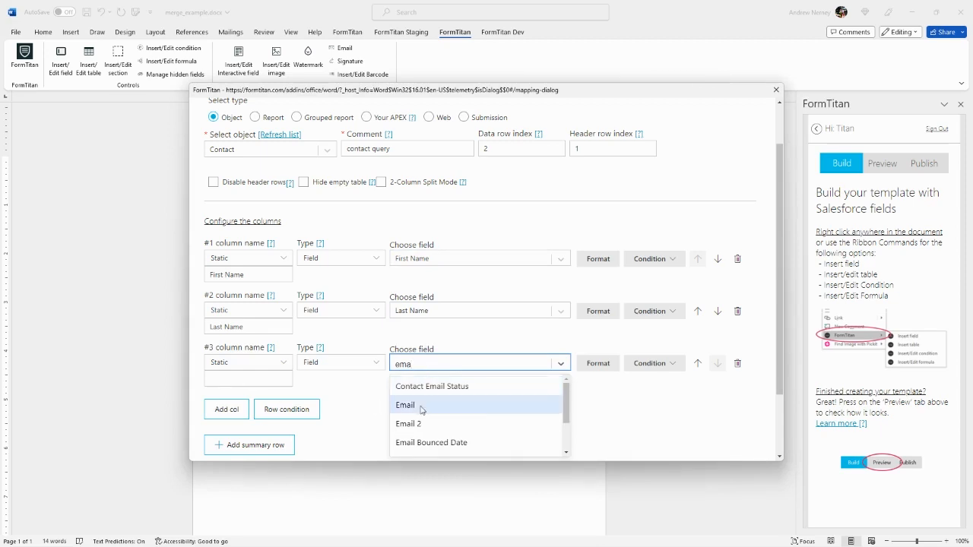
click(405, 405)
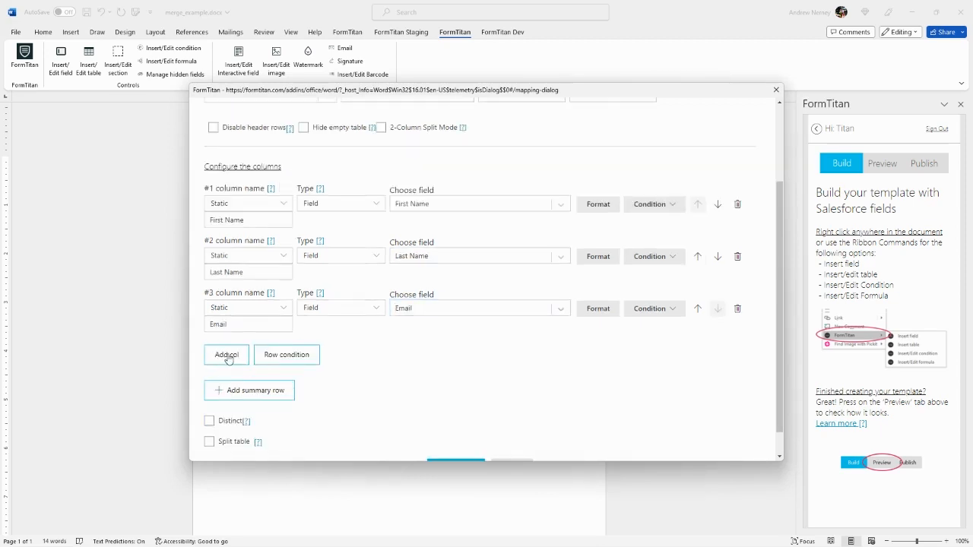
click(225, 354)
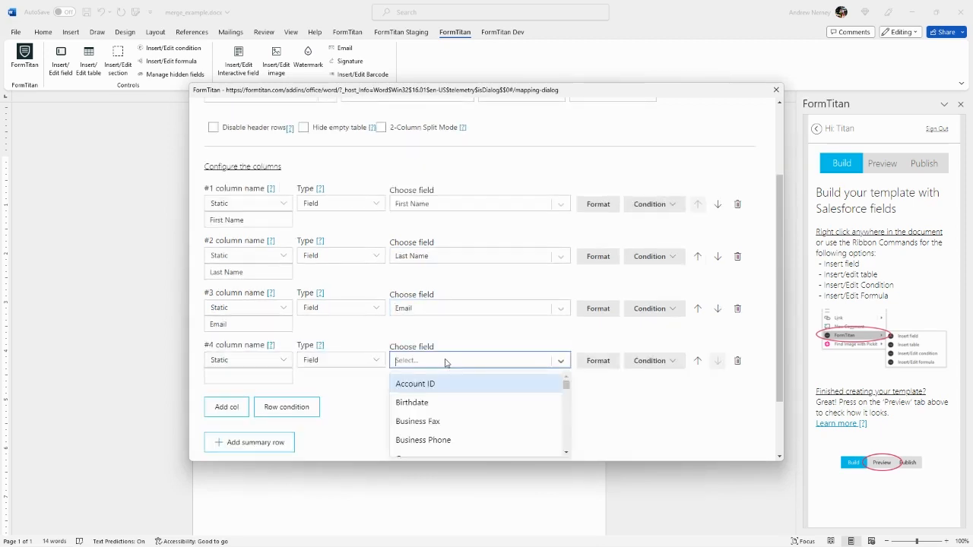
click(412, 401)
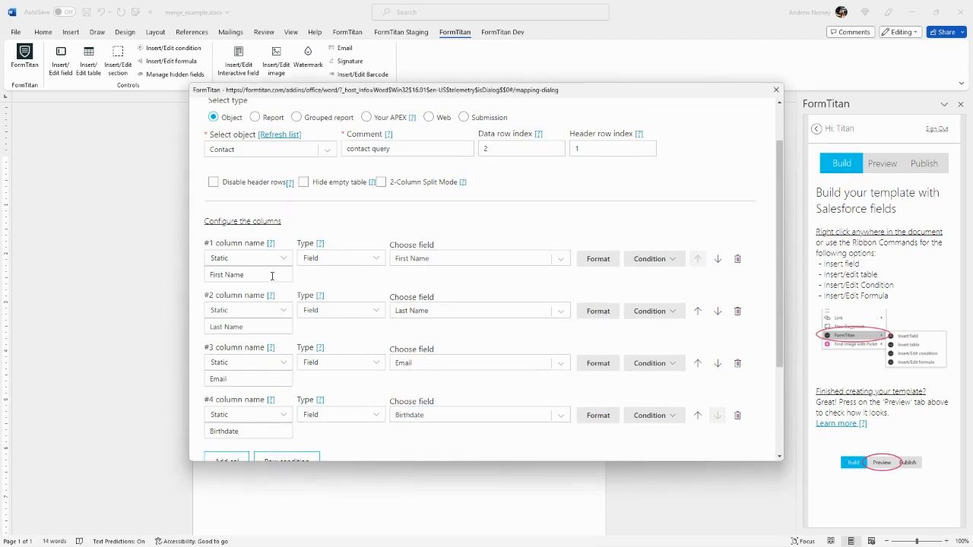
text(My)
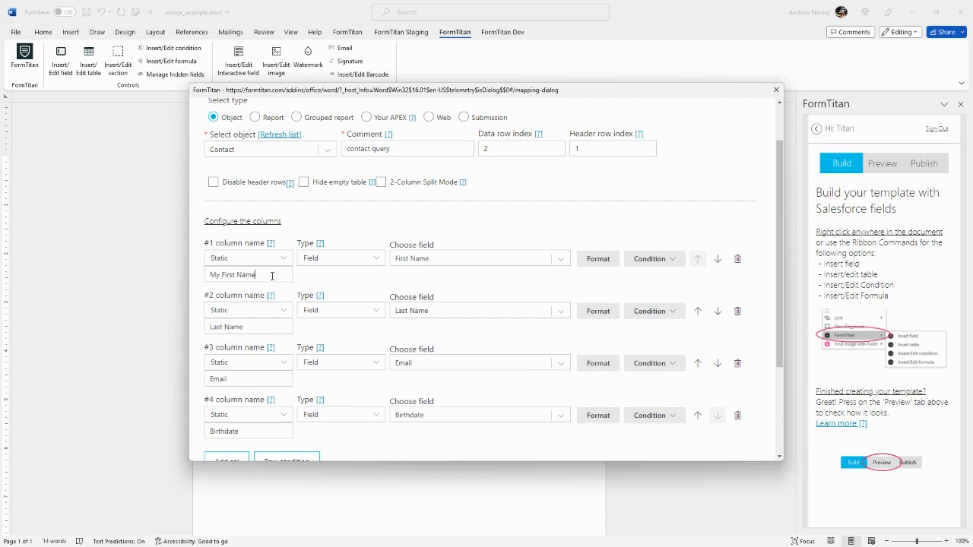
mouse_move(575, 246)
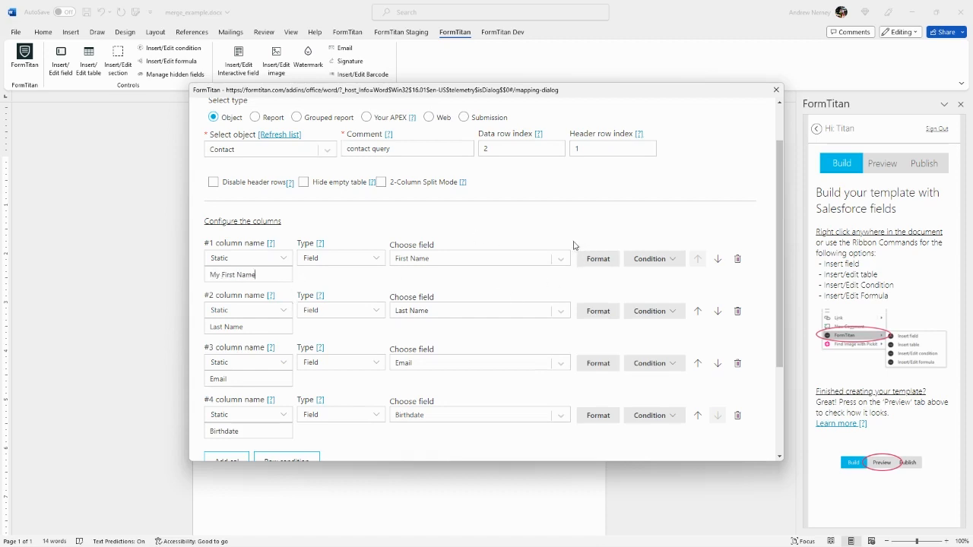
mouse_move(525, 253)
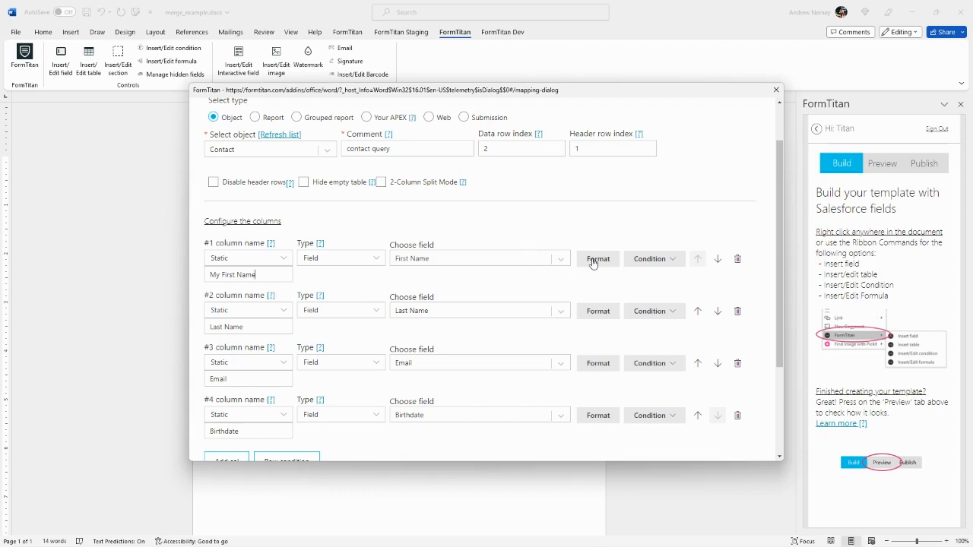
click(598, 258)
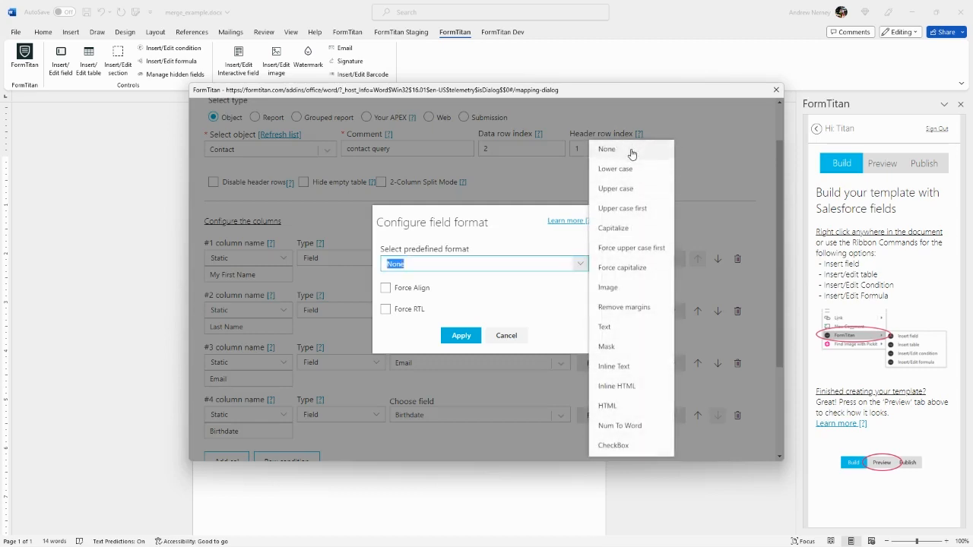
mouse_move(623, 170)
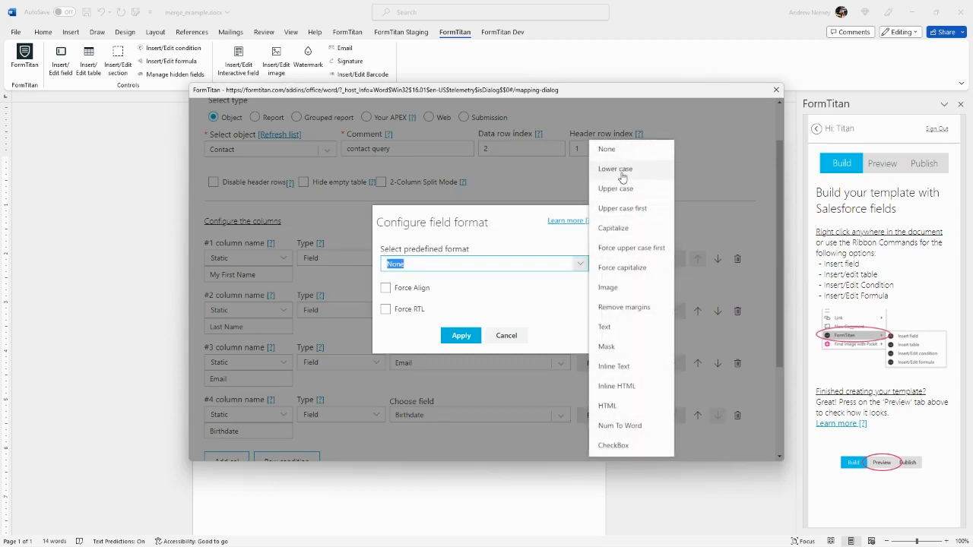
mouse_move(615, 189)
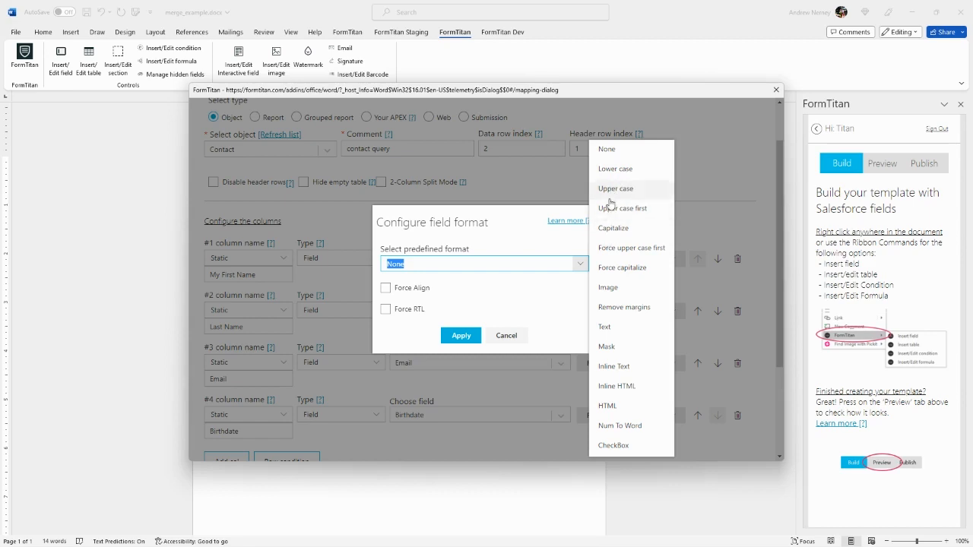
mouse_move(624, 189)
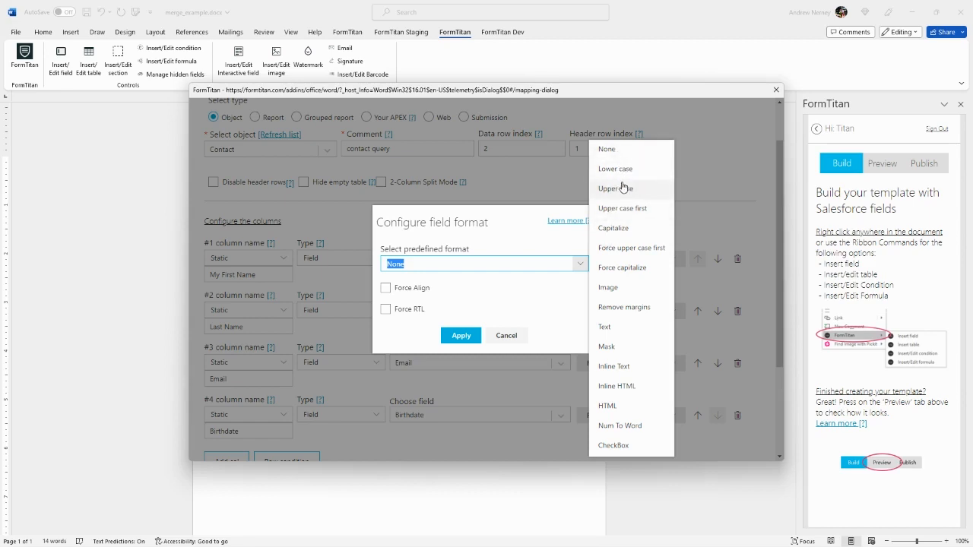
mouse_move(629, 267)
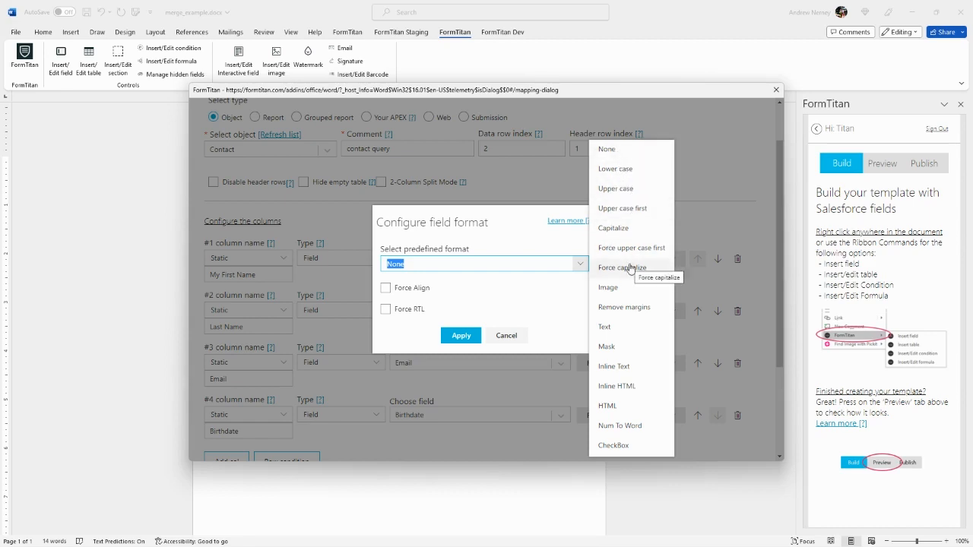
click(506, 336)
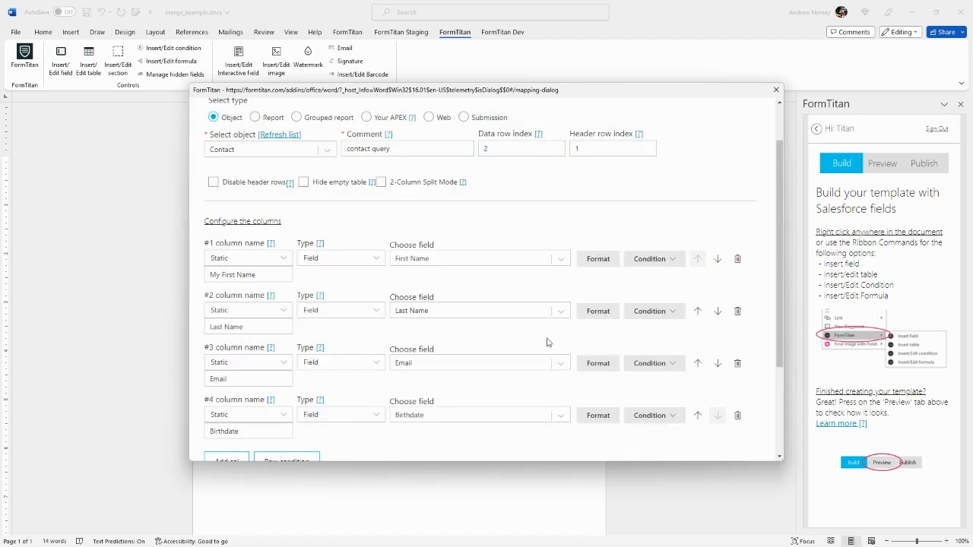
scroll(down, 3)
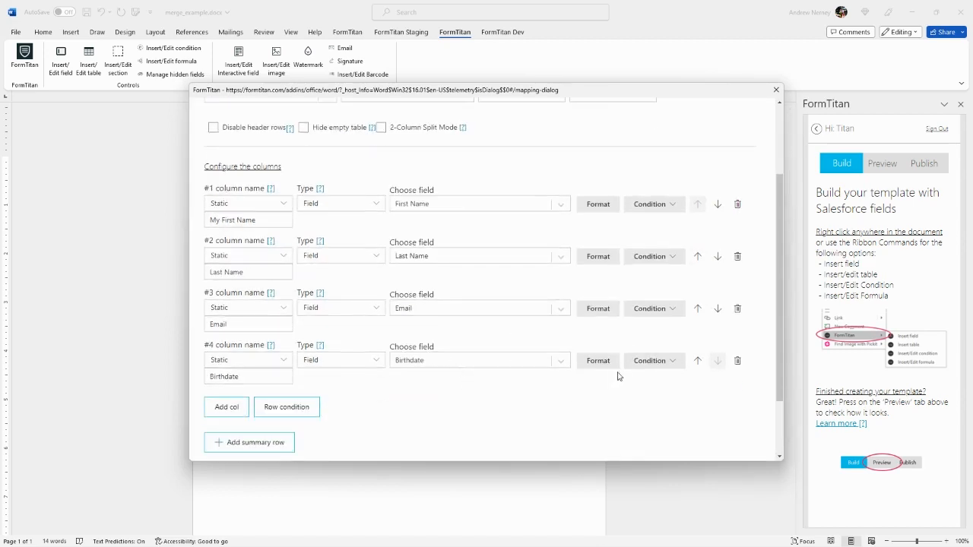
Step: Give the Birthdate column the 9/4/1986 predefined date format and review the year choices
click(597, 361)
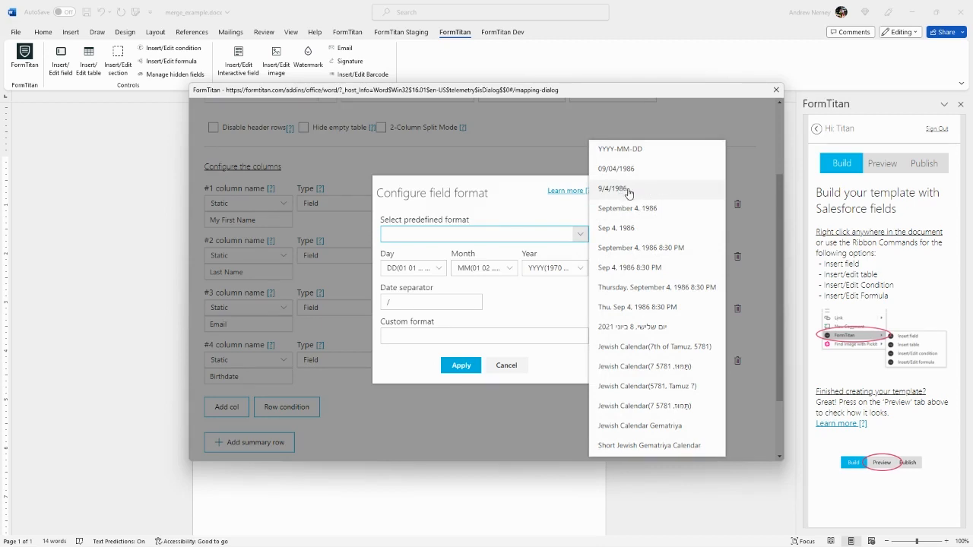
click(611, 189)
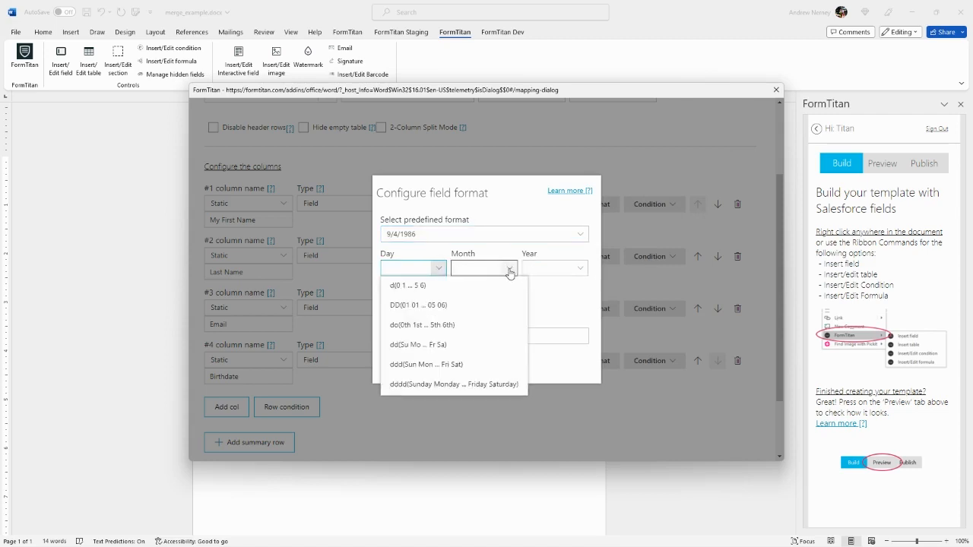
click(555, 267)
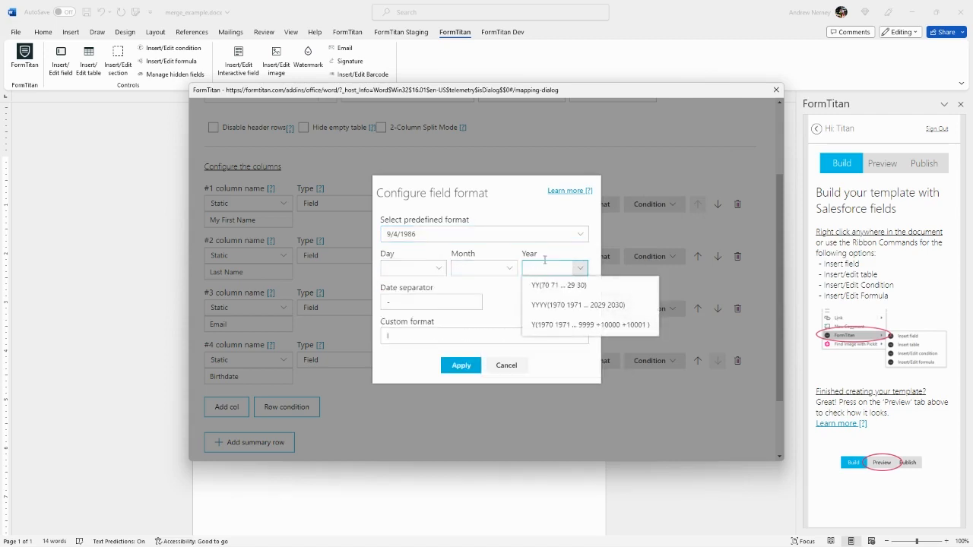
click(414, 268)
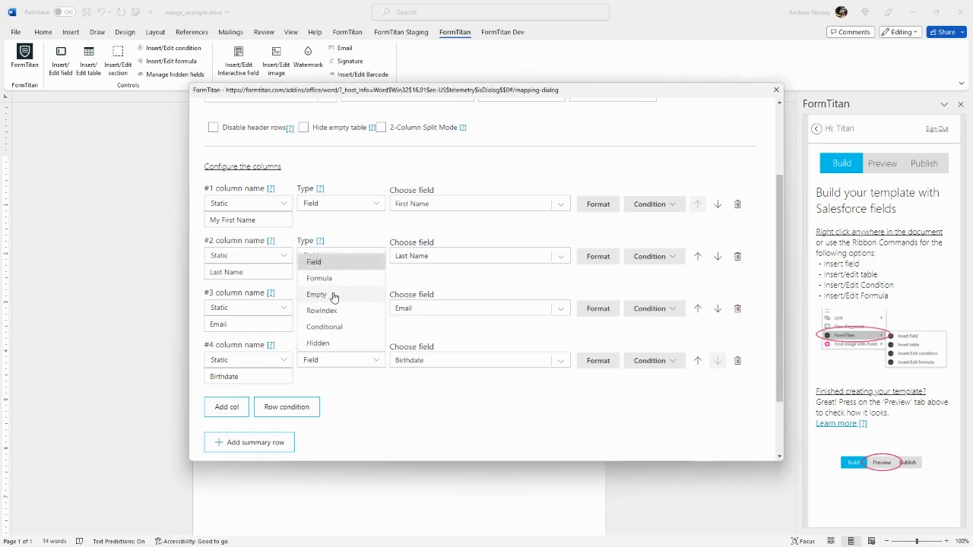
mouse_move(346, 319)
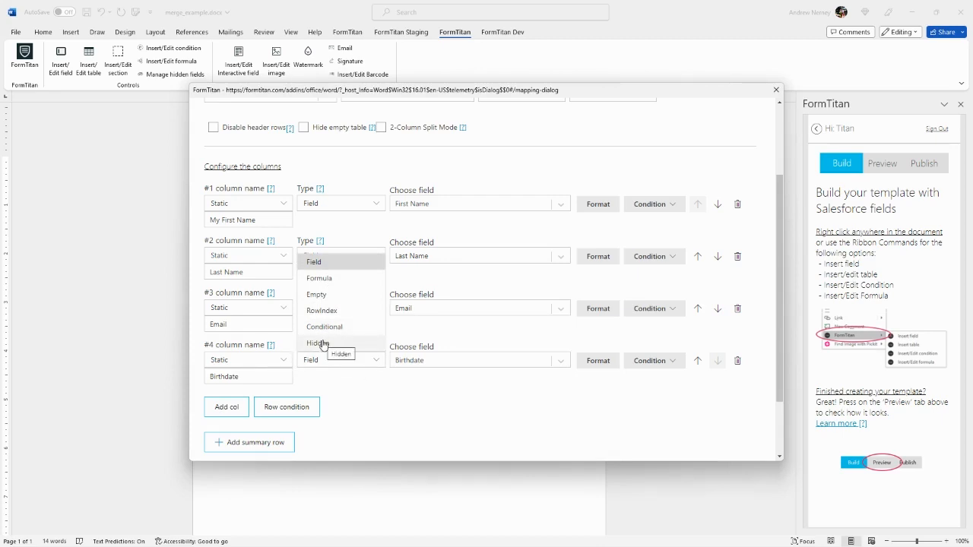
mouse_move(322, 310)
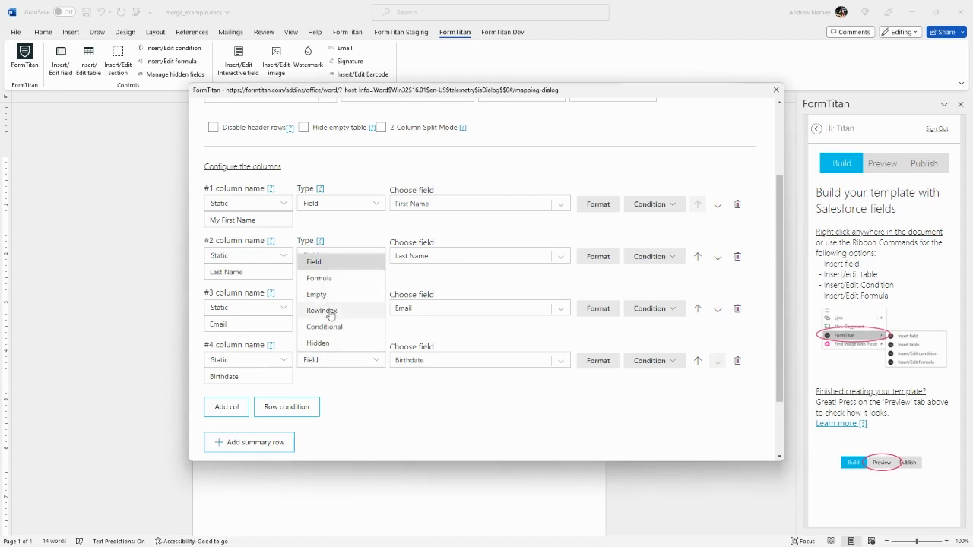
mouse_move(330, 327)
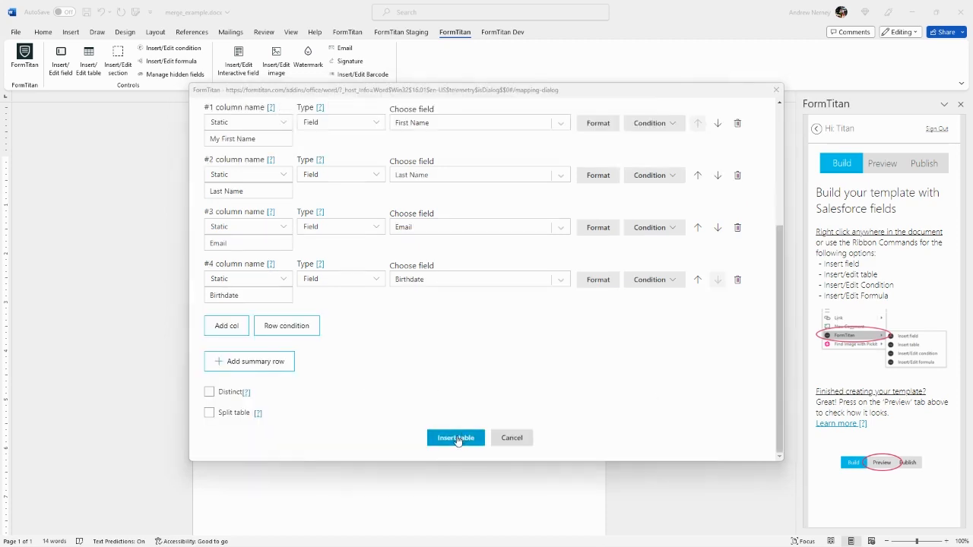
Step: Insert the configured Contact table into the document, try a yellow text highlight on the field row and undo it
click(456, 438)
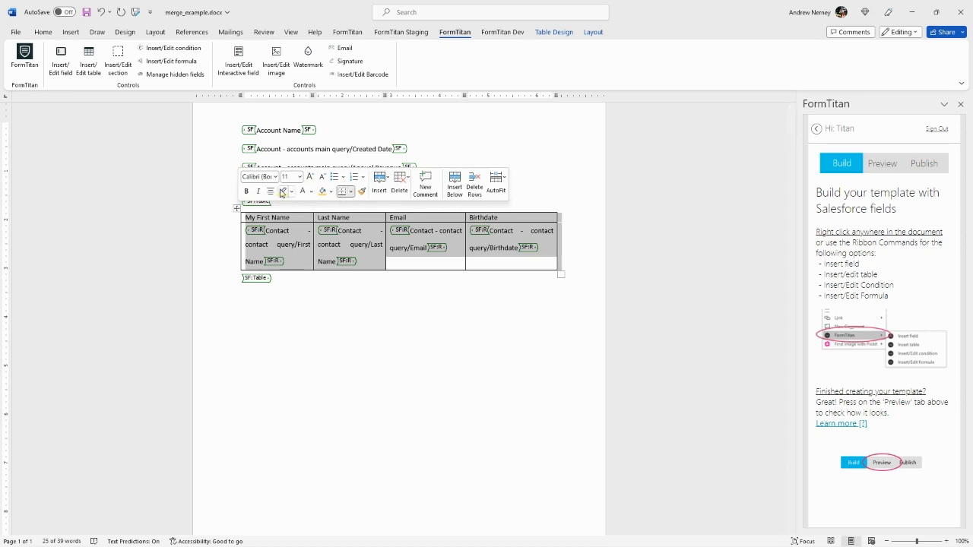
click(301, 192)
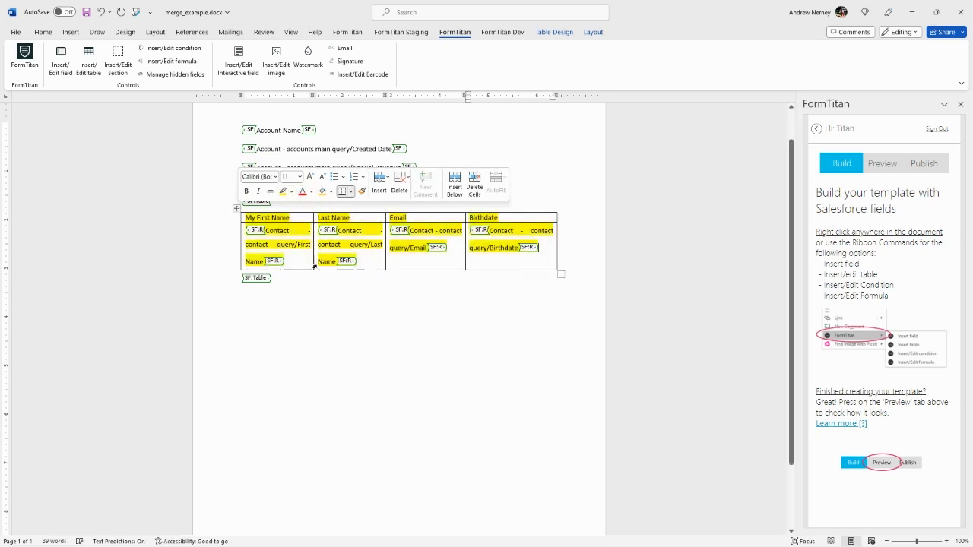
click(290, 234)
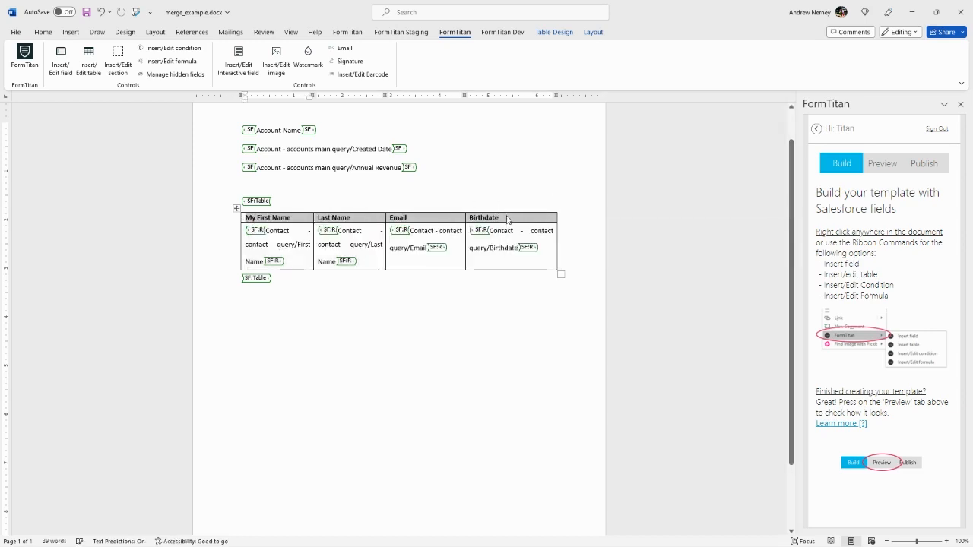
Step: Apply yellow shading to the table's merge-field row via its context menu
right_click(510, 220)
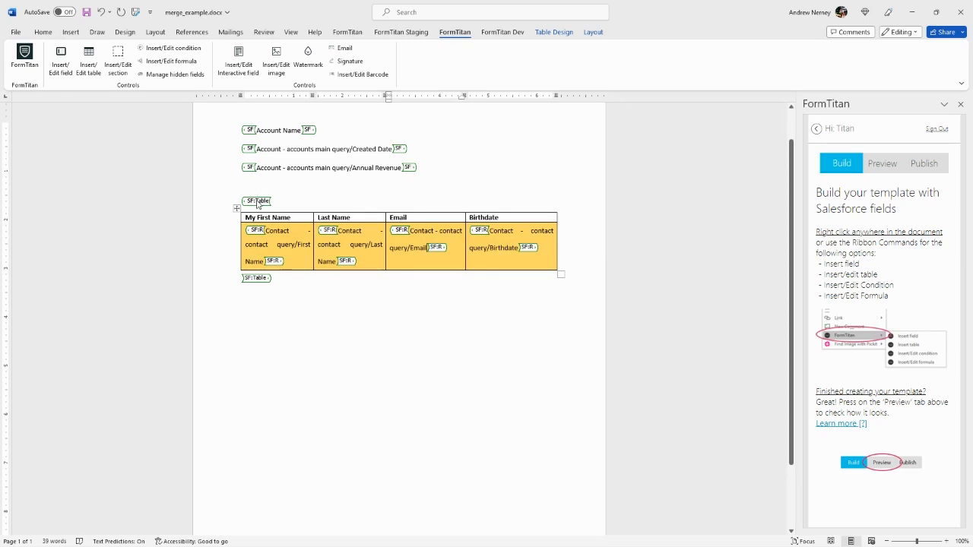
Step: Reopen the Edit Table dialog for the Contact table from its FormTitan tag
click(259, 200)
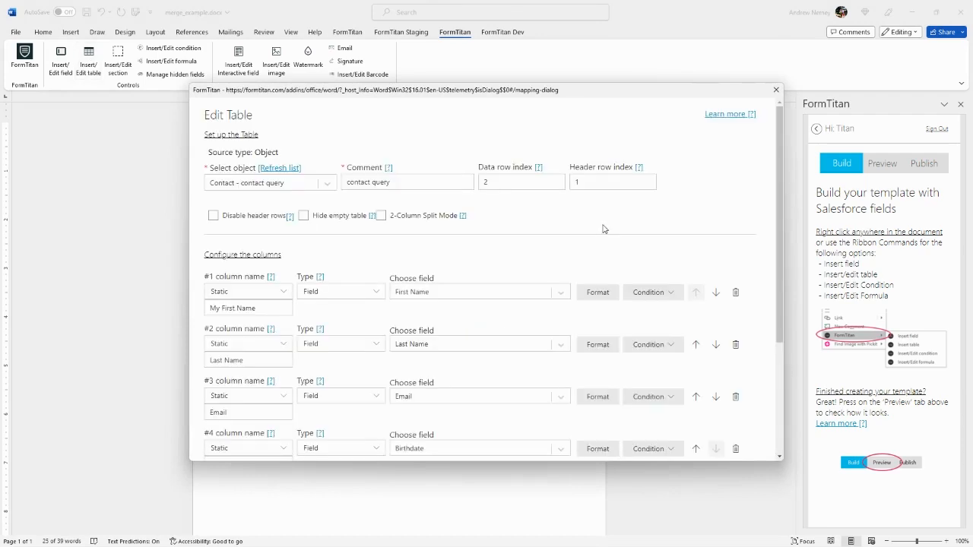
mouse_move(650, 263)
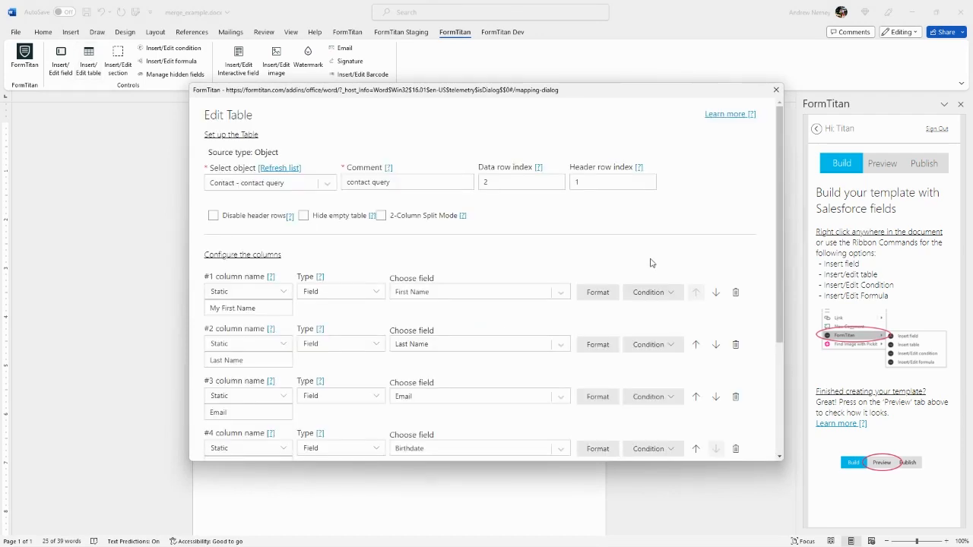